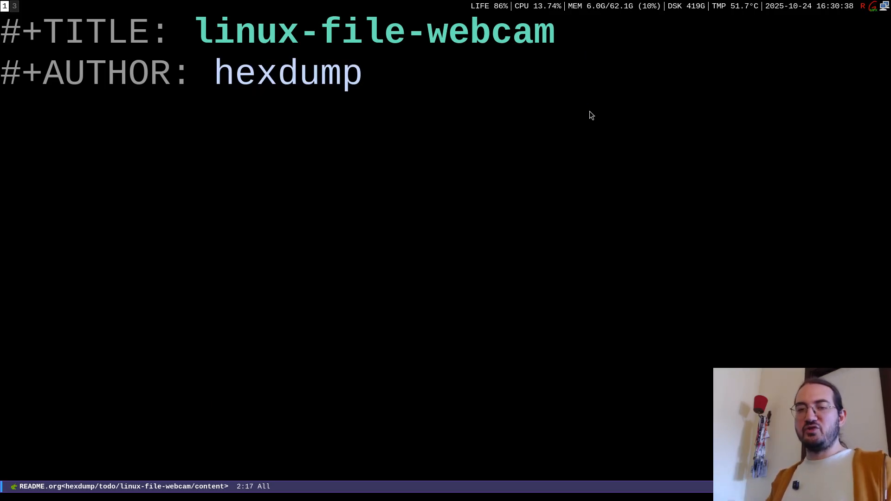
{"action": "mouse_move", "coordinate": [321, 168]}
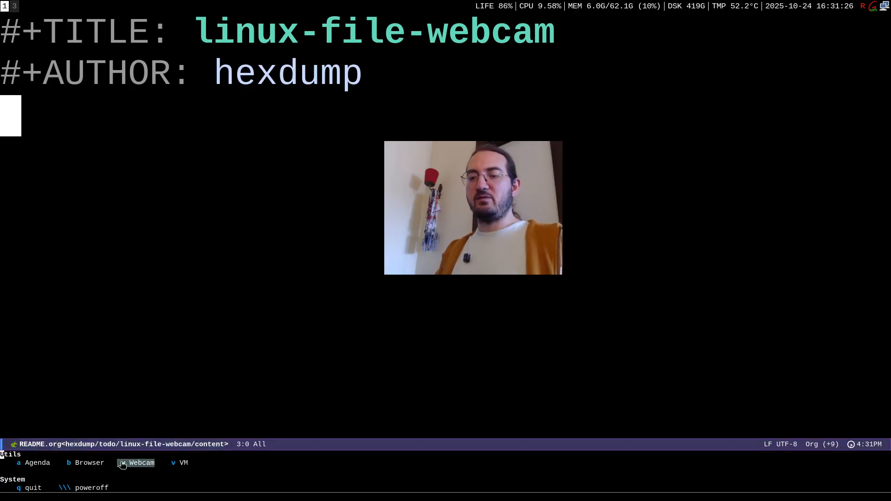
{"action": "mouse_move", "coordinate": [257, 203]}
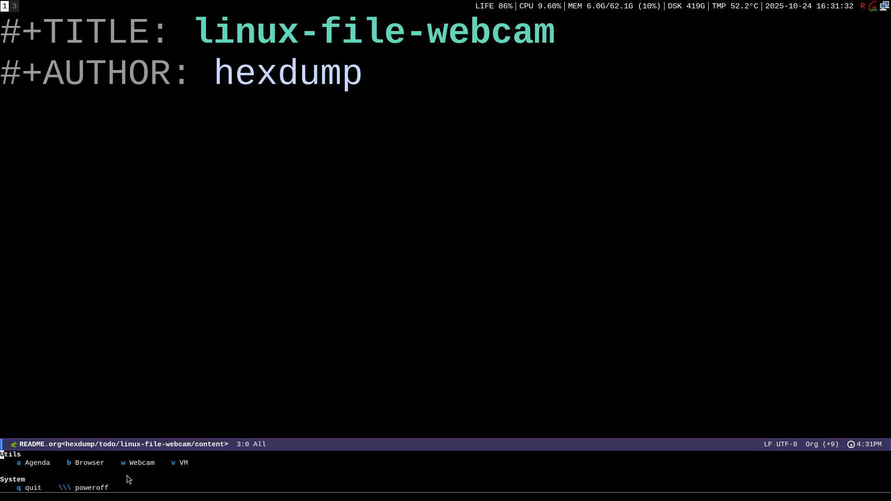
Toggle the webcam back on from the leader menu, prompting for the video device.
{"action": "left_click", "coordinate": [141, 463]}
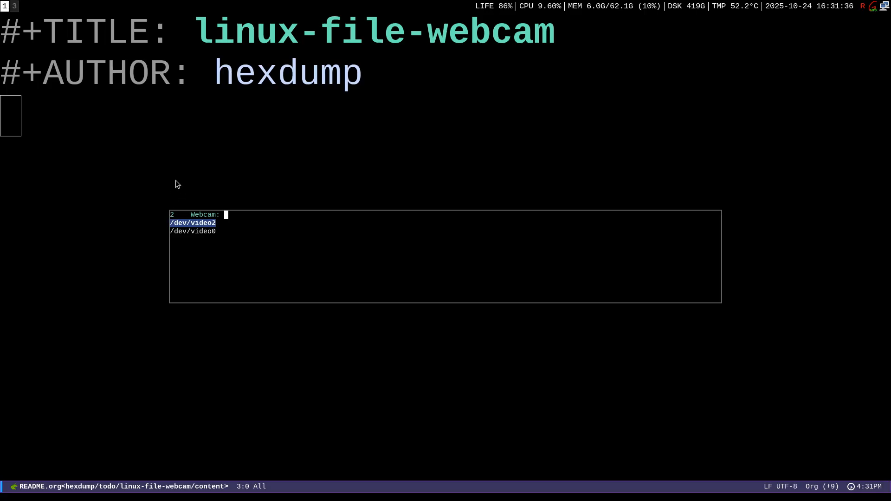
{"action": "mouse_move", "coordinate": [177, 178]}
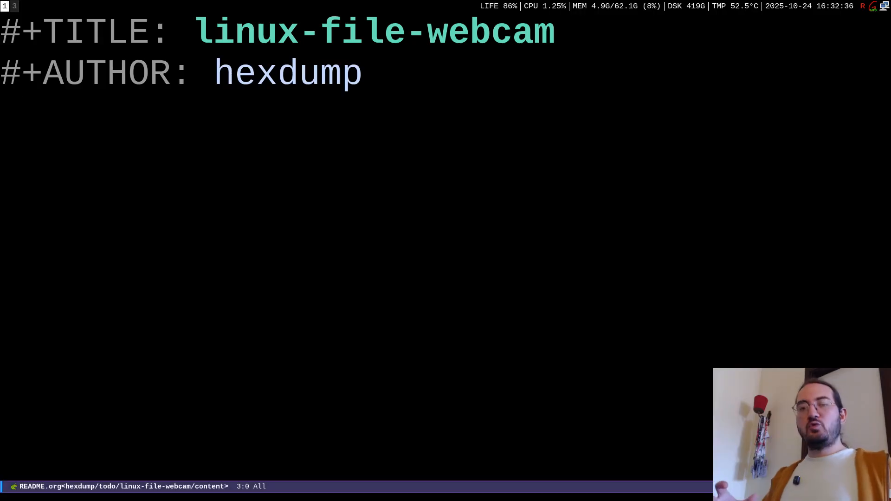
{"action": "mouse_move", "coordinate": [71, 166]}
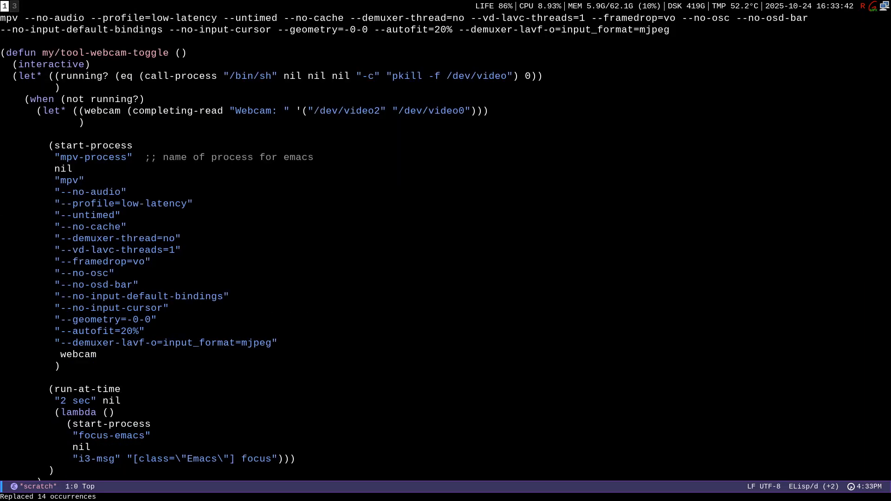
Begin entering the /dev device path for the mpv command in vterm.
{"action": "type", "text": "/dev/video2"}
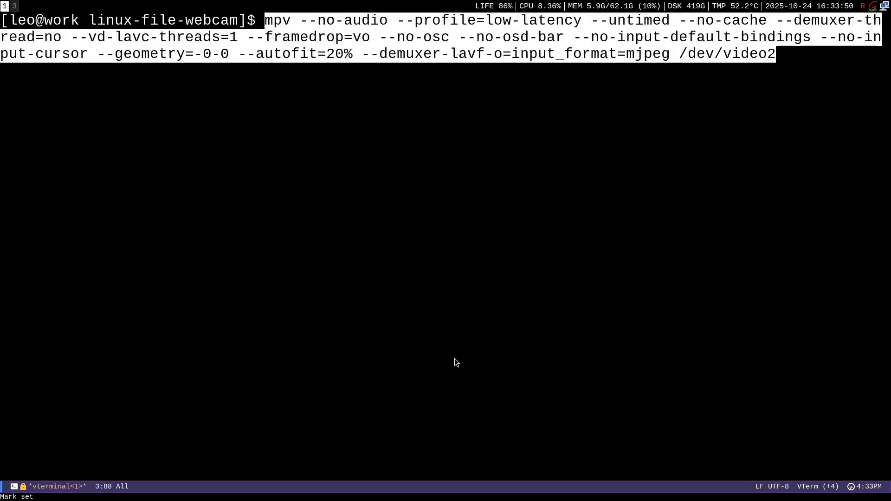
Run the mpv low-latency command streaming /dev/video2 in the terminal.
{"action": "key", "text": "Return"}
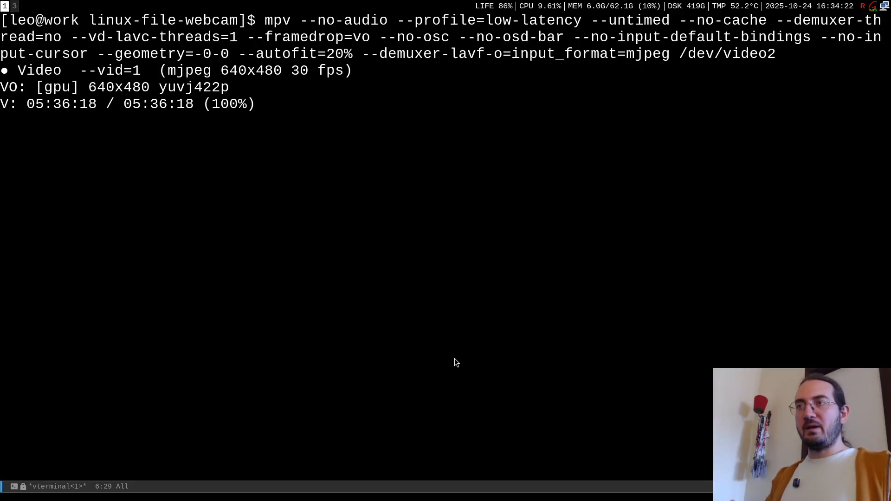
{"action": "mouse_move", "coordinate": [302, 156]}
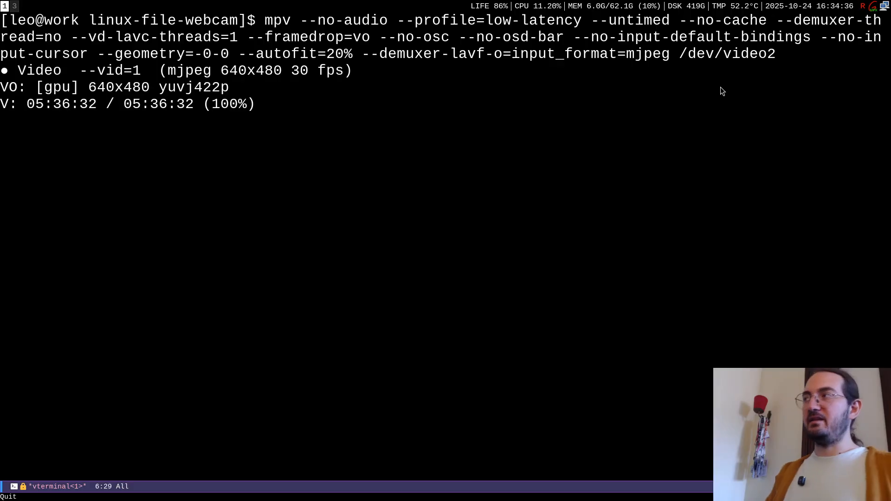
List /dev/video2 to show it is a root-owned character device in the video group.
{"action": "type", "text": "ls /de"}
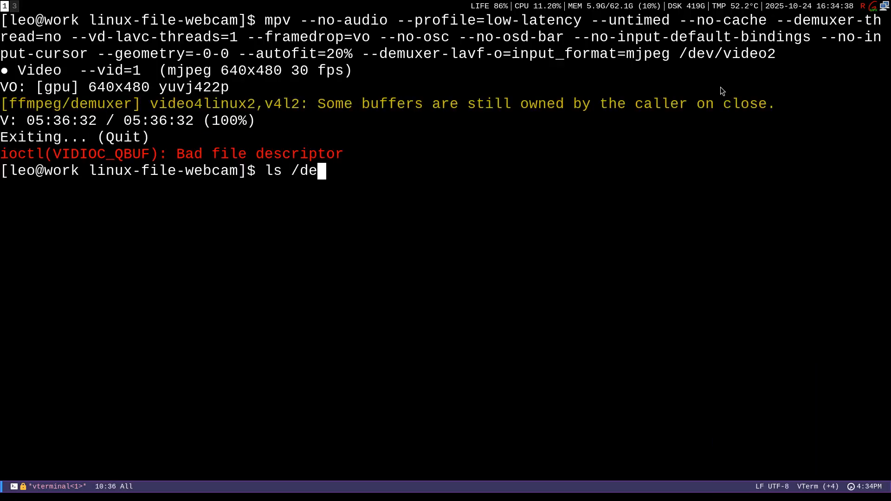
{"action": "type", "text": "v/vud"}
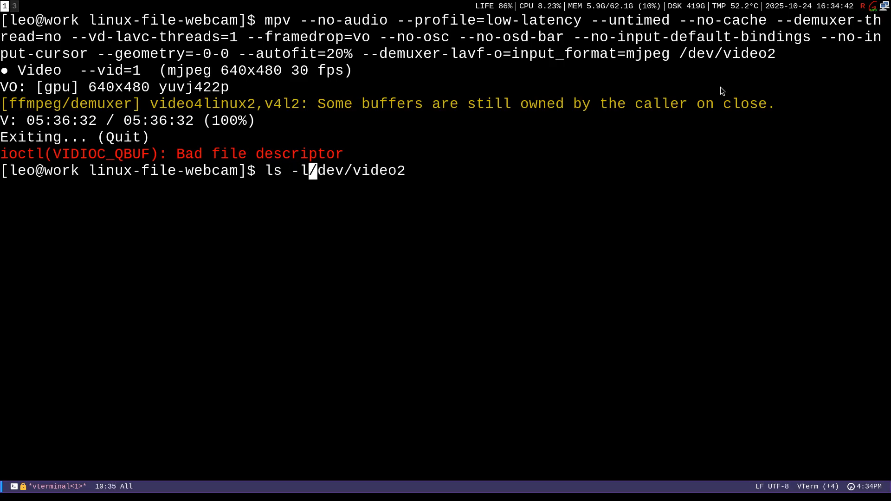
{"action": "type", "text": "ha "}
{"action": "key", "text": "Return"}
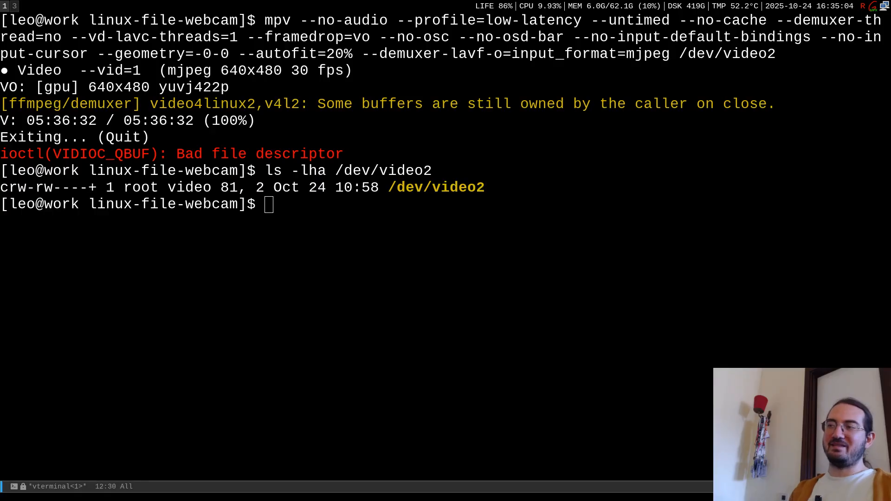
{"action": "mouse_move", "coordinate": [507, 237]}
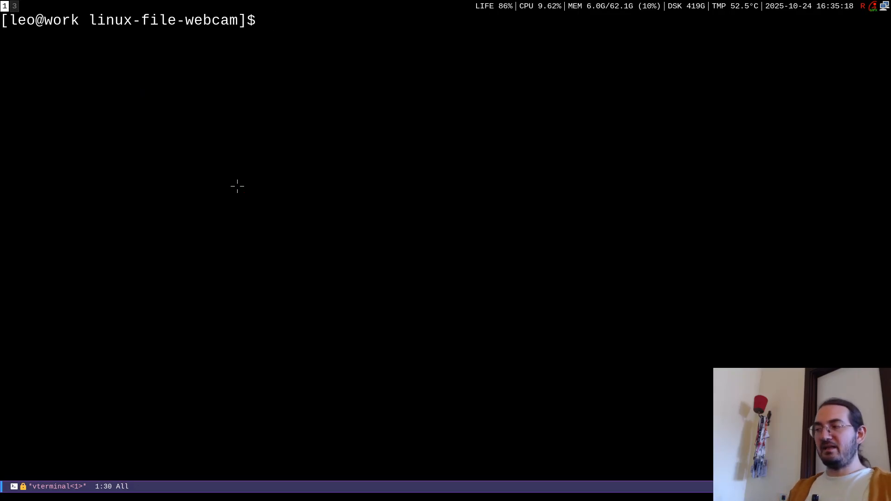
{"action": "mouse_move", "coordinate": [312, 193]}
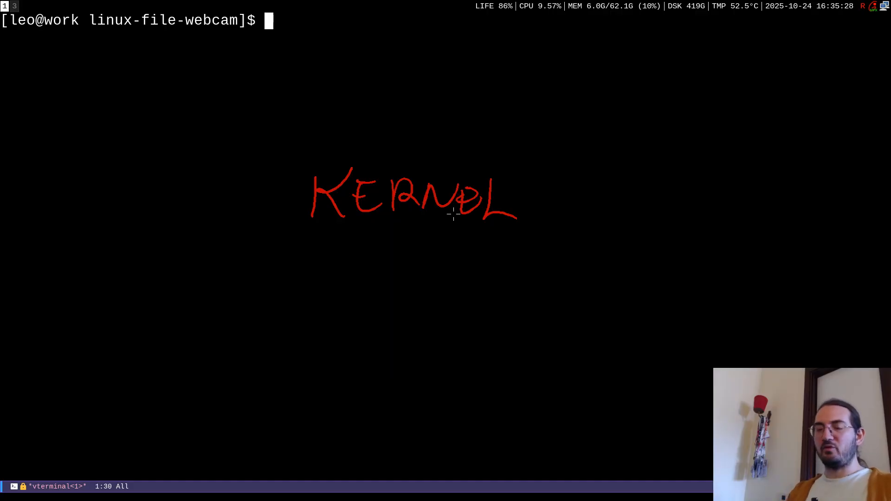
{"action": "mouse_move", "coordinate": [263, 149]}
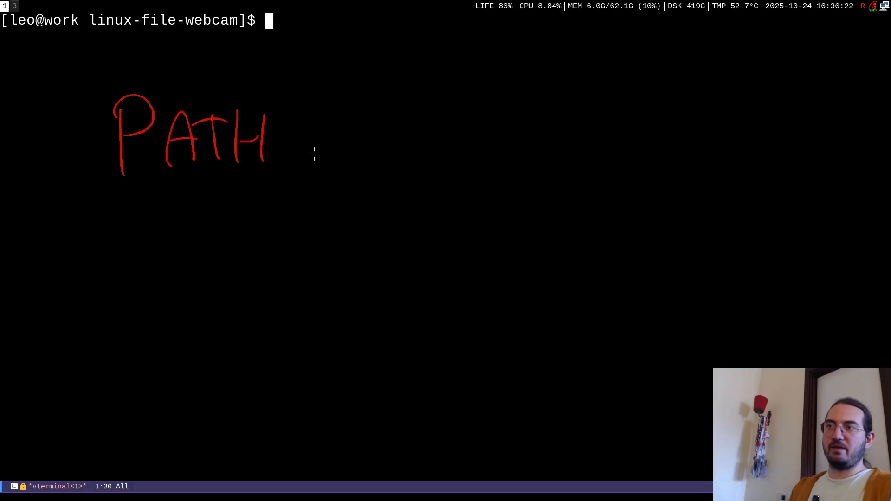
Outline the /proc/self per-process entries such as exe, fd, maps and status.
{"action": "left_click_drag", "start_coordinate": [308, 136], "coordinate": [432, 151]}
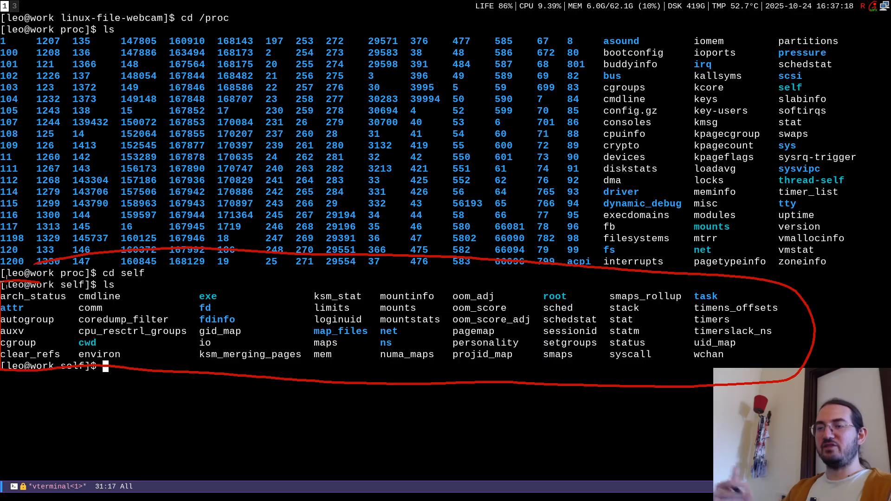
Enter cat cmdline at the /proc/self prompt to print the process's command line.
{"action": "type", "text": "cat"}
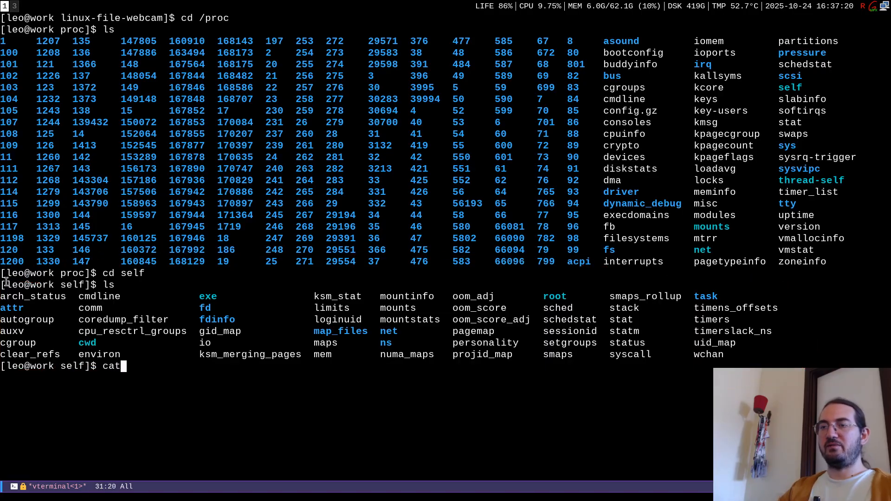
{"action": "type", "text": "cmdline"}
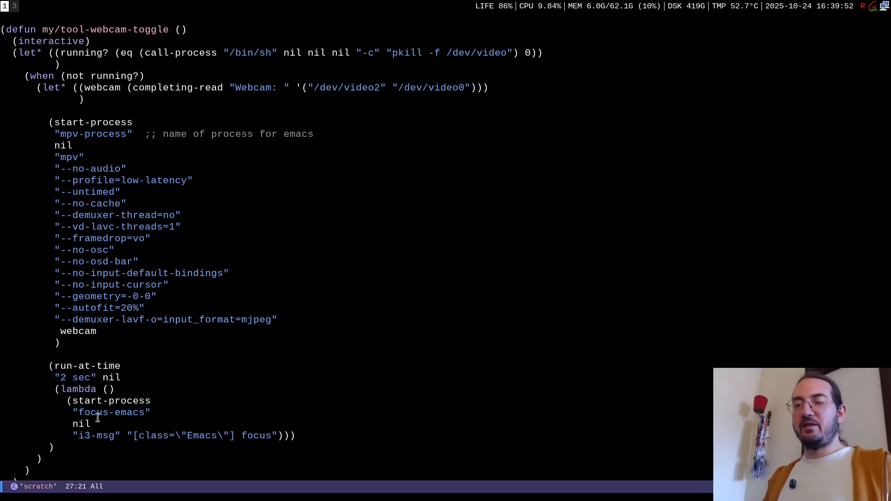
Select a word inside the my/tool-webcam-toggle function in the scratch buffer.
{"action": "double_click", "coordinate": [96, 436]}
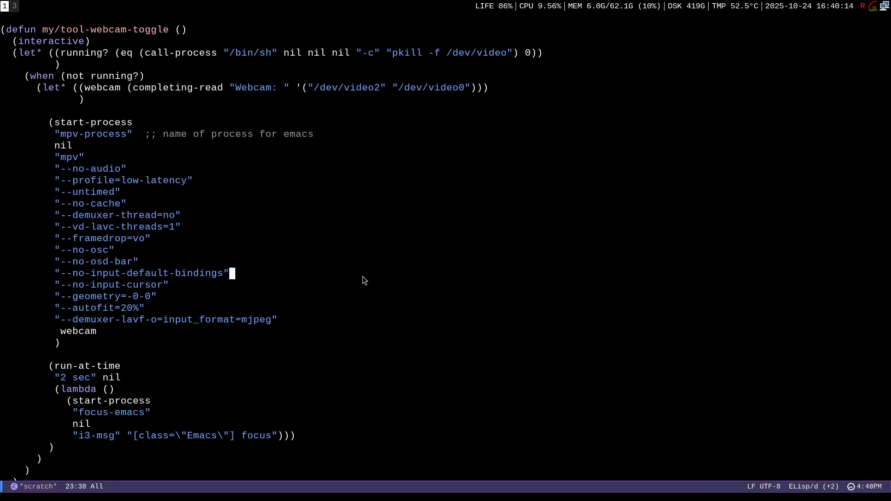
{"action": "mouse_move", "coordinate": [166, 210]}
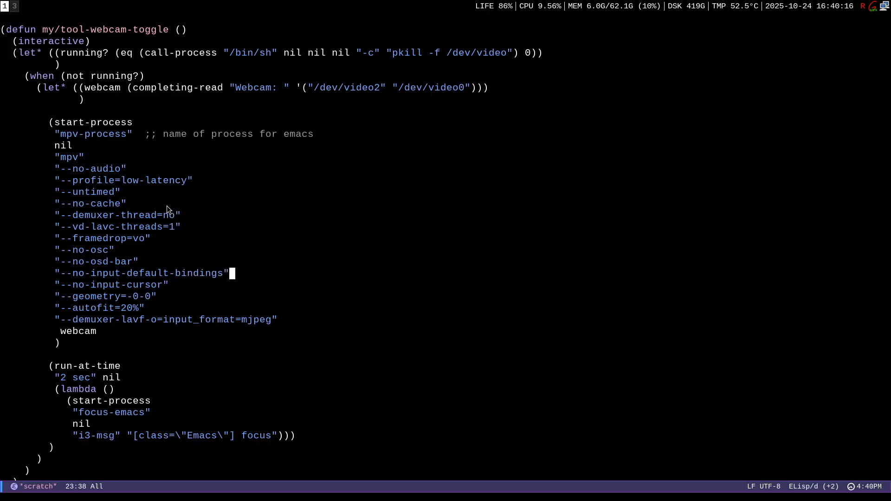